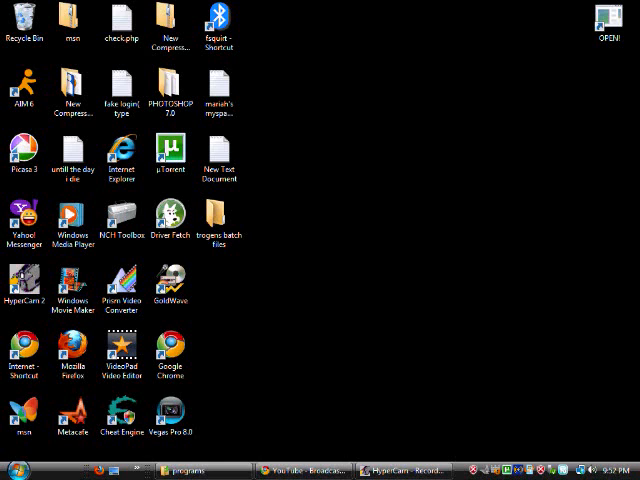
Step: Open the desktop's New Text Document in Notepad and set its font to Lucida Console size 28
{"action": "left_click", "coordinate": [219, 148]}
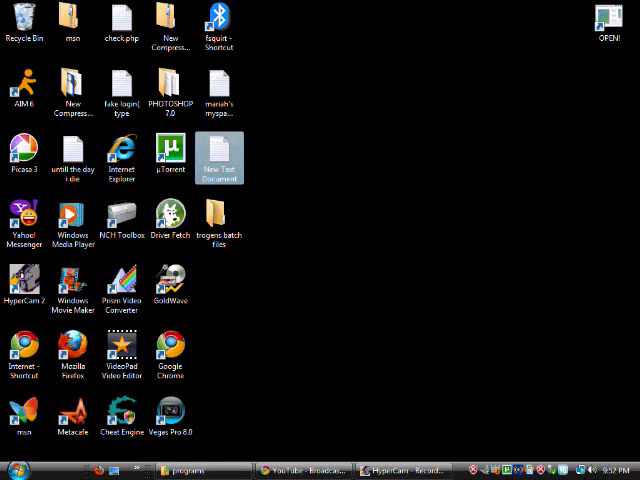
{"action": "left_click", "coordinate": [210, 92]}
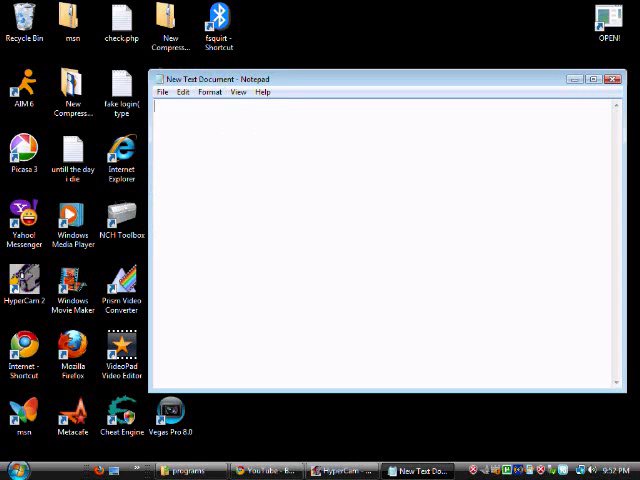
{"action": "left_click", "coordinate": [211, 91]}
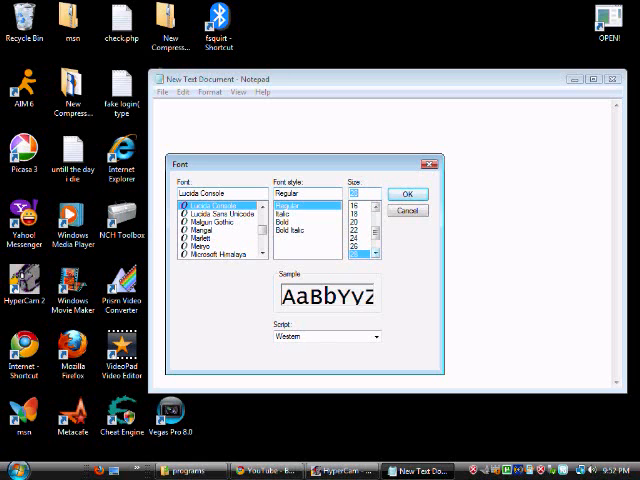
{"action": "left_click", "coordinate": [407, 194]}
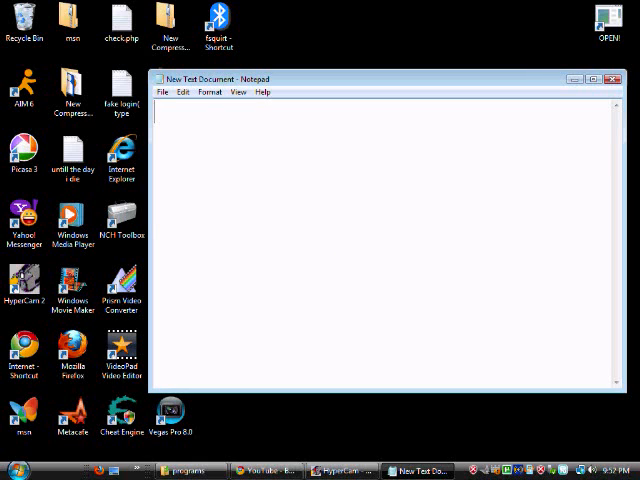
Step: Type the intro narration, ending with 'crap i forgot which one i was making, hold on'
{"action": "type", "text": "ok i'm going to chow you"}
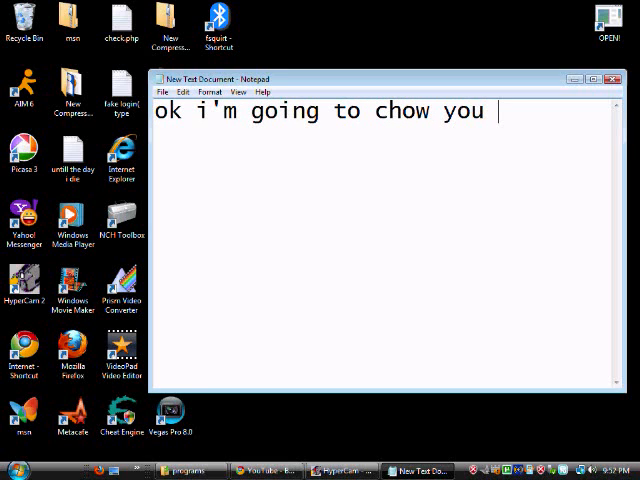
{"action": "type", "text": "how to m"}
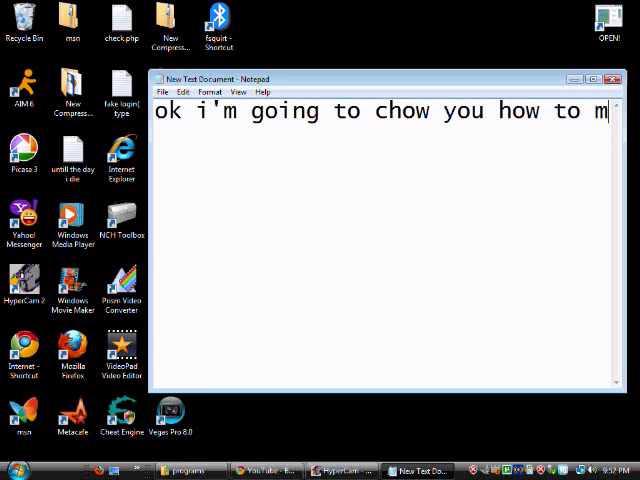
{"action": "type", "text": "mack"}
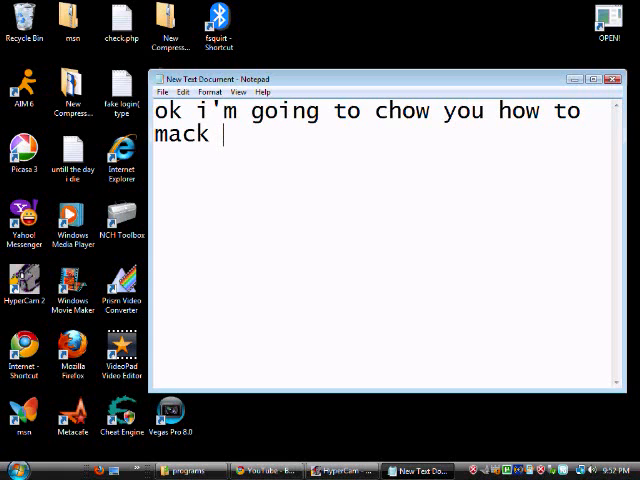
{"action": "type", "text": "\""}
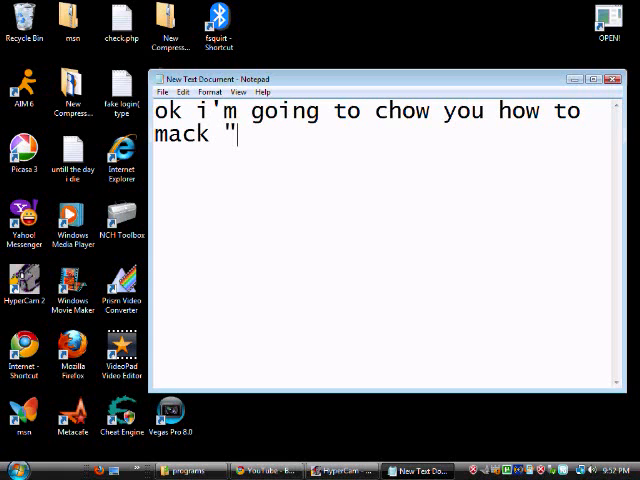
{"action": "key", "text": "BackSpace"}
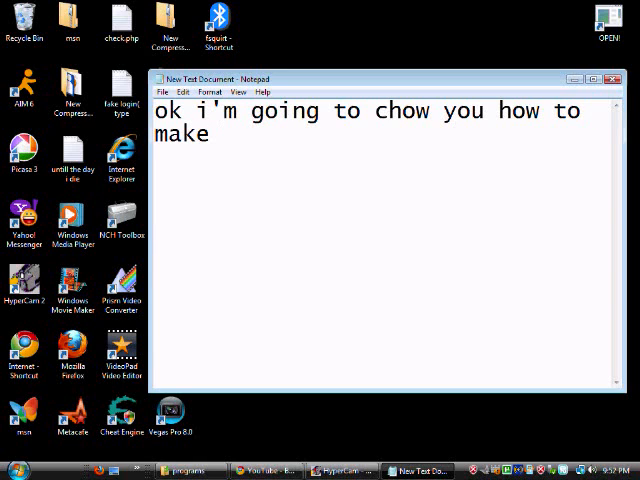
{"action": "type", "text": "\" \""}
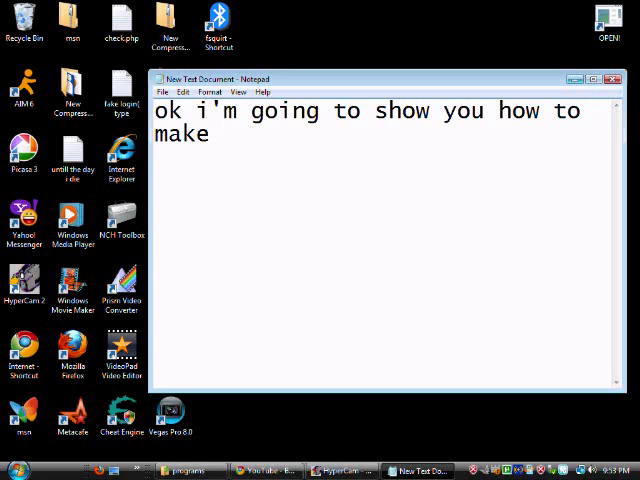
{"action": "type", "text": ".."}
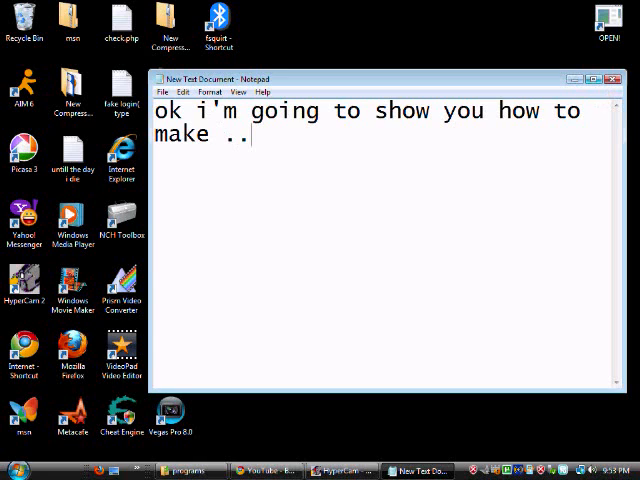
{"action": "type", "text": "crap io"}
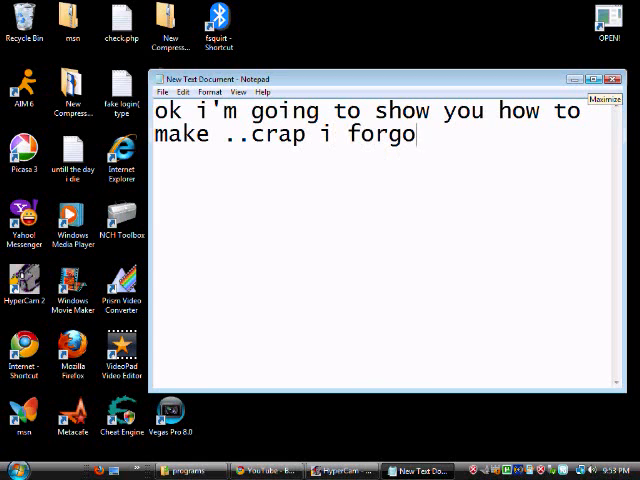
{"action": "type", "text": "t witch one i"}
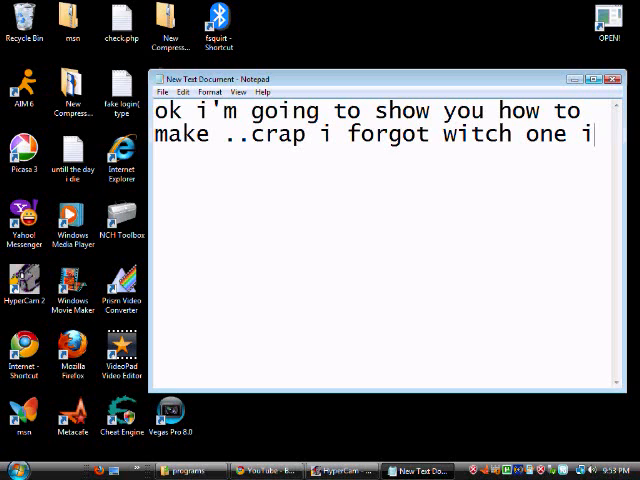
{"action": "type", "text": "was making"}
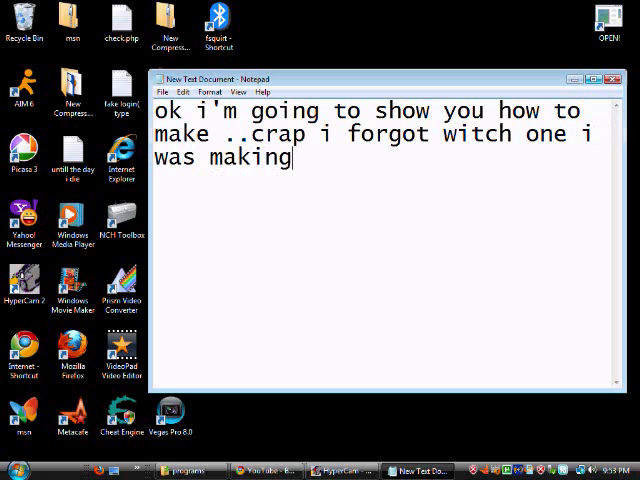
{"action": "type", "text": ", hold on"}
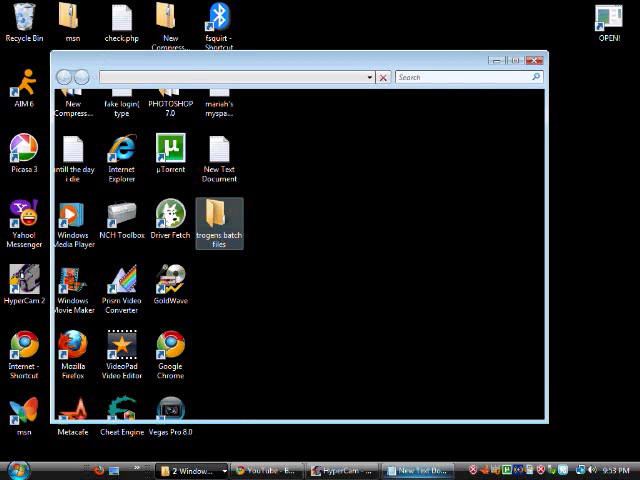
Step: Review the seven items in the trogens batch files folder, then return to Notepad
{"action": "double_click", "coordinate": [219, 215]}
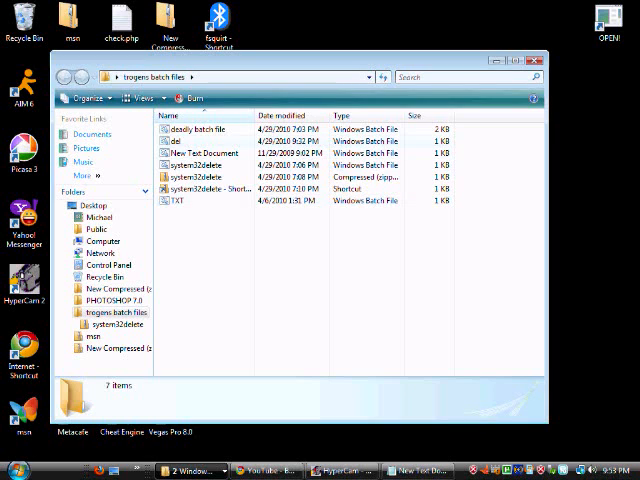
{"action": "left_click", "coordinate": [190, 165]}
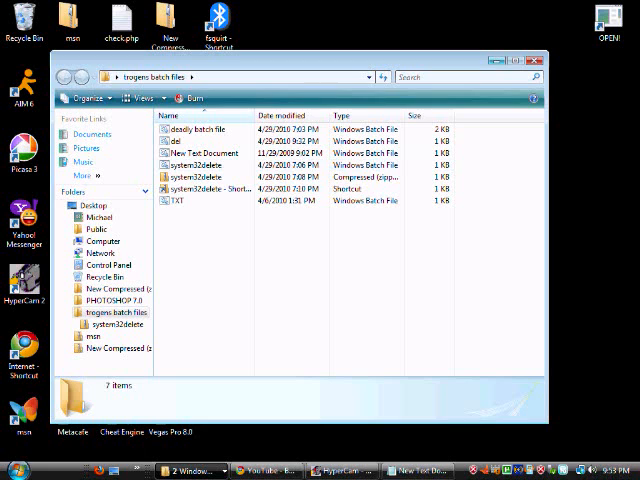
{"action": "left_click", "coordinate": [538, 60]}
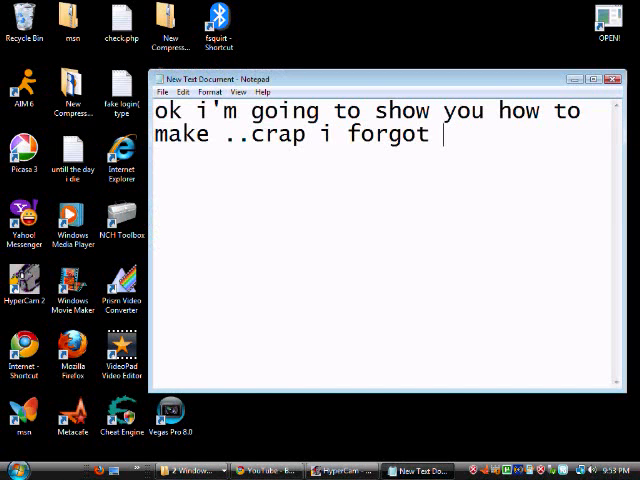
Step: Erase the forgotten-which-one remark back through the word 'make'
{"action": "key", "text": "BackSpace"}
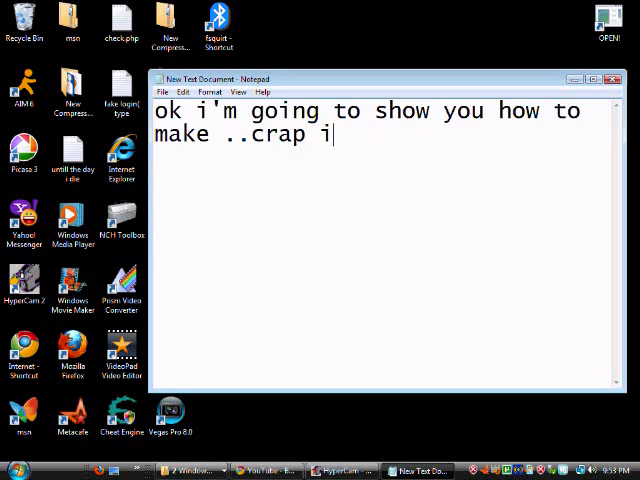
{"action": "key", "text": "BackSpace"}
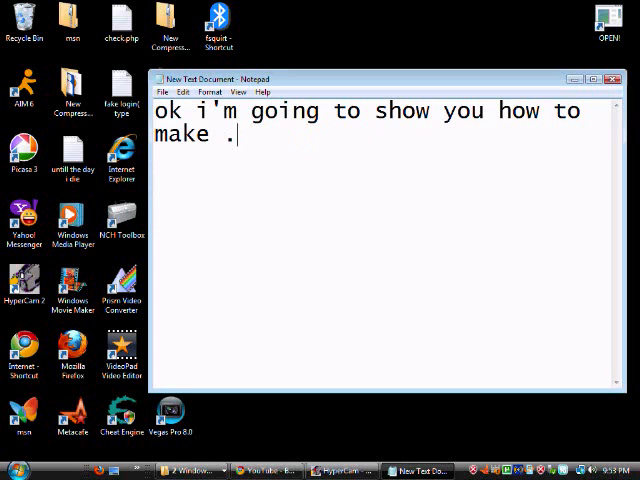
{"action": "key", "text": "BackSpace"}
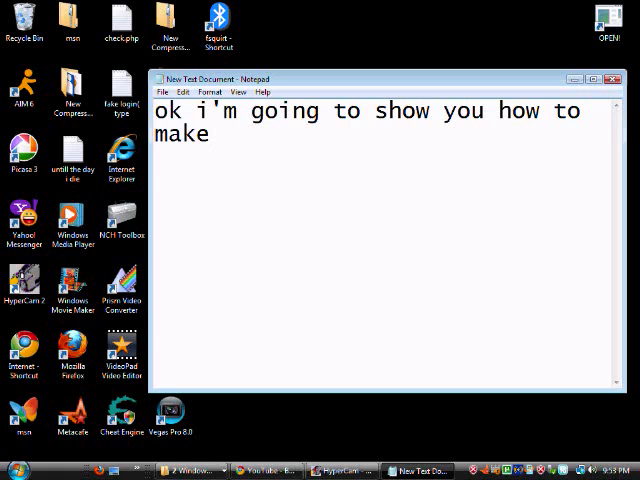
{"action": "key", "text": "BackSpace"}
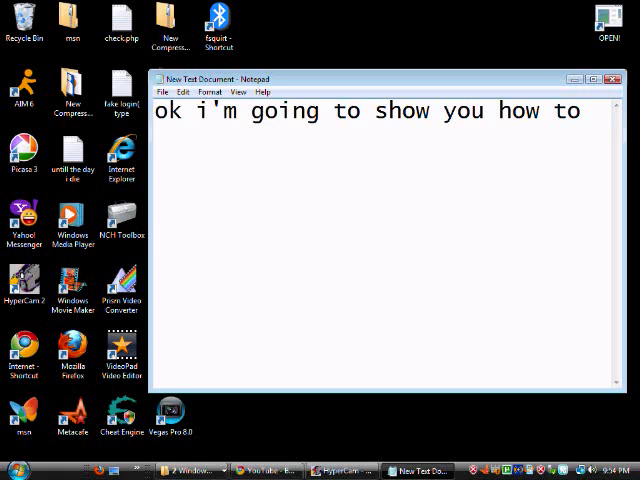
Step: Type narration about deleting your system32 on your computer
{"action": "type", "text": "delete"}
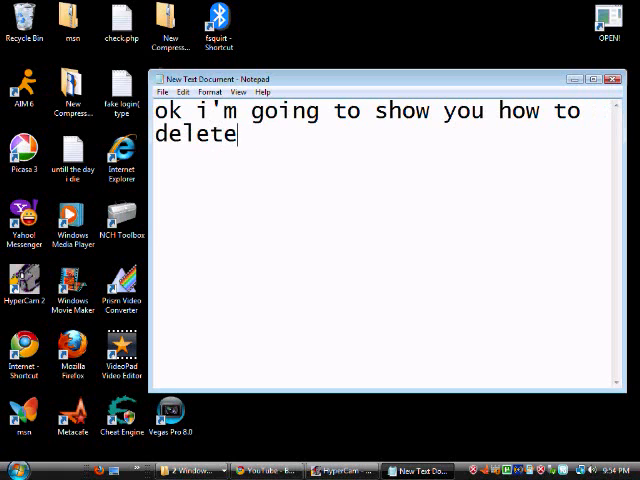
{"action": "type", "text": "you"}
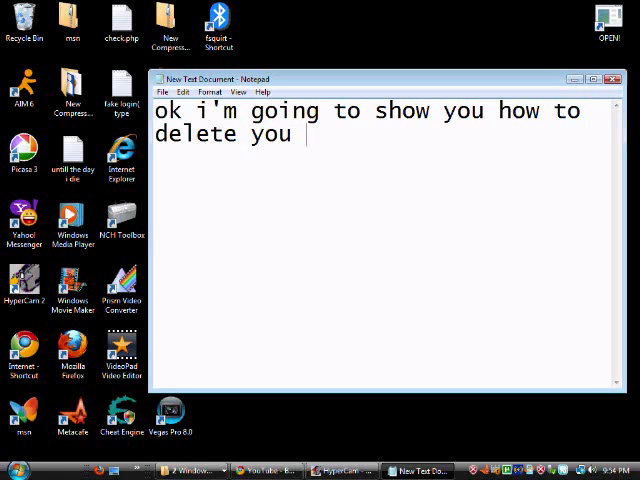
{"action": "type", "text": "system3"}
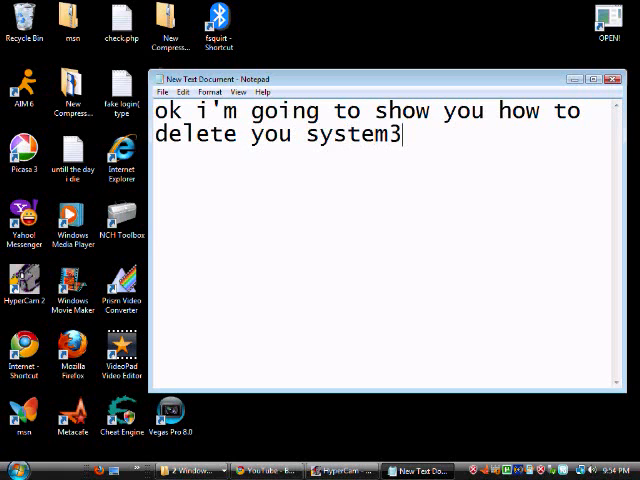
{"action": "type", "text": "2"}
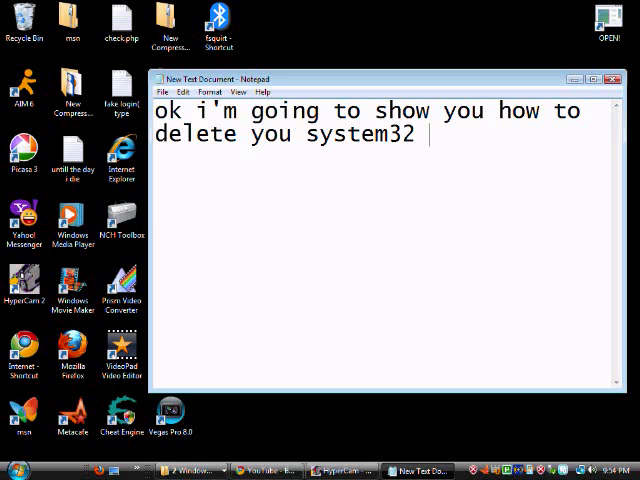
{"action": "type", "text": "("}
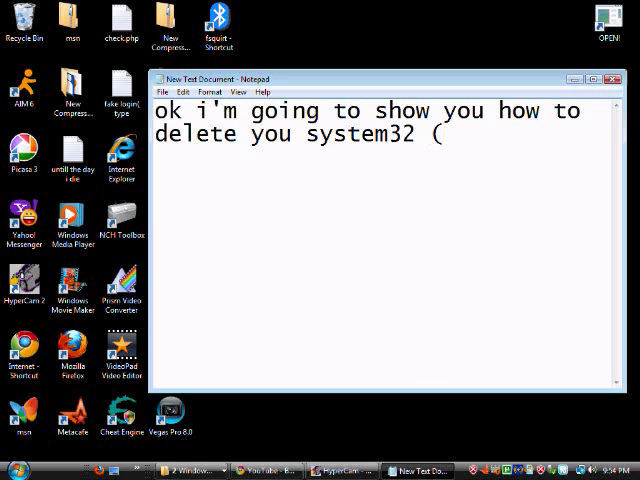
{"action": "type", "text": "your computer"}
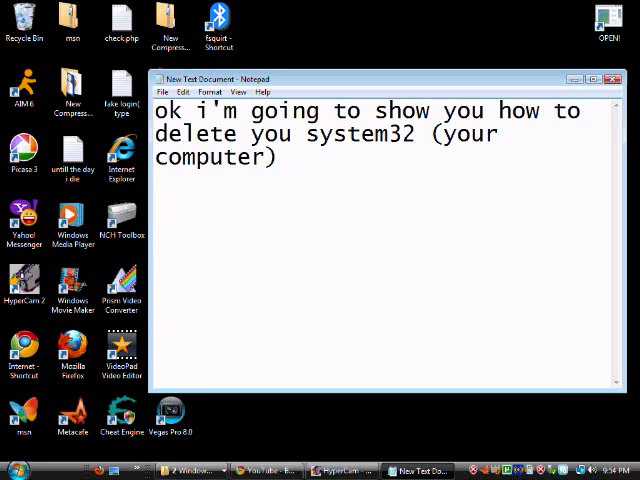
Step: Add 'not sure if i spelled that right', then erase the whole narration
{"action": "type", "text": ".."}
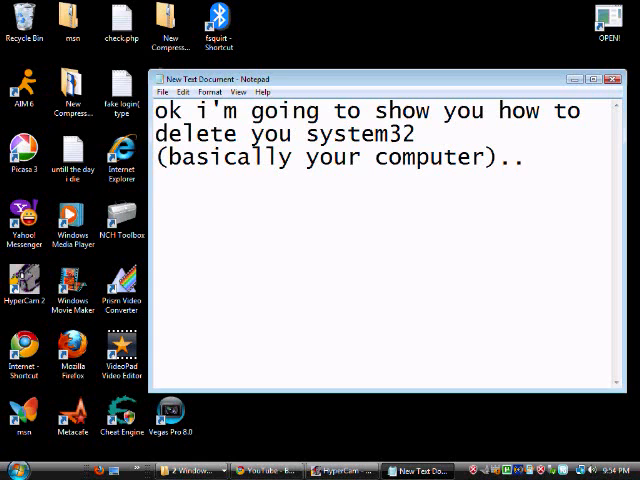
{"action": "type", "text": "not sure"}
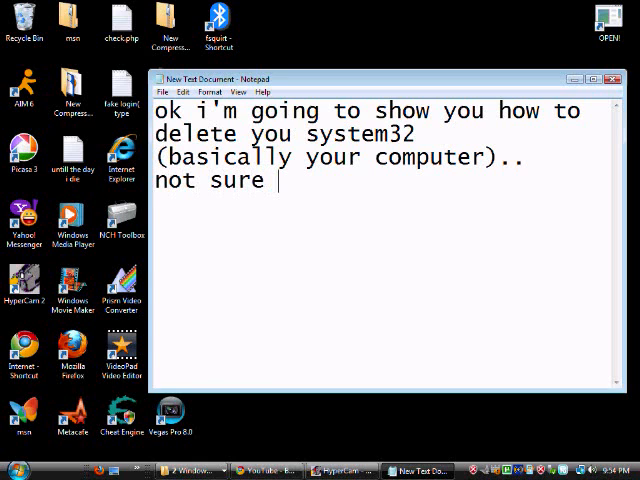
{"action": "type", "text": "if i spelle"}
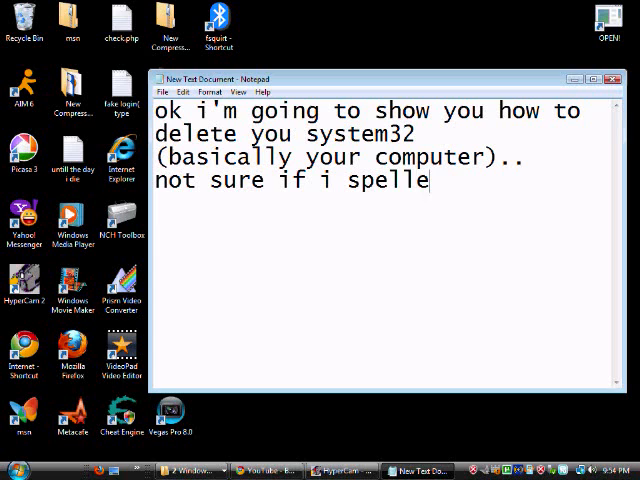
{"action": "type", "text": "d that right"}
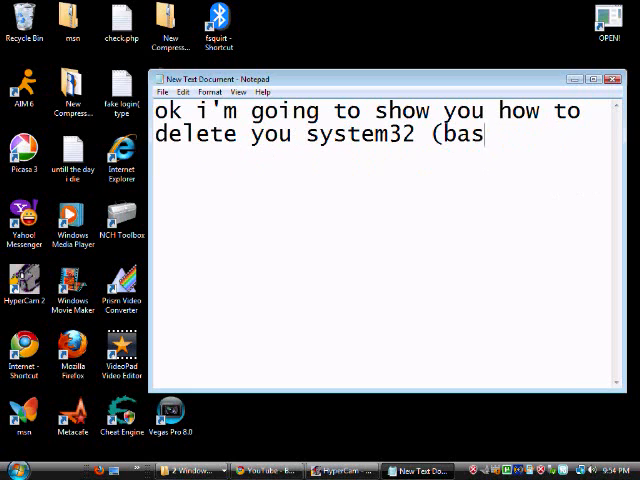
{"action": "key", "text": "BackSpace"}
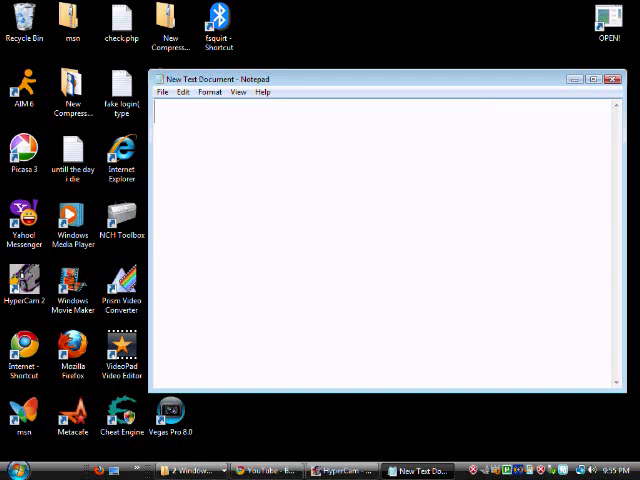
Step: Type the narration 'open a new text doc.' in Notepad
{"action": "type", "text": "open"}
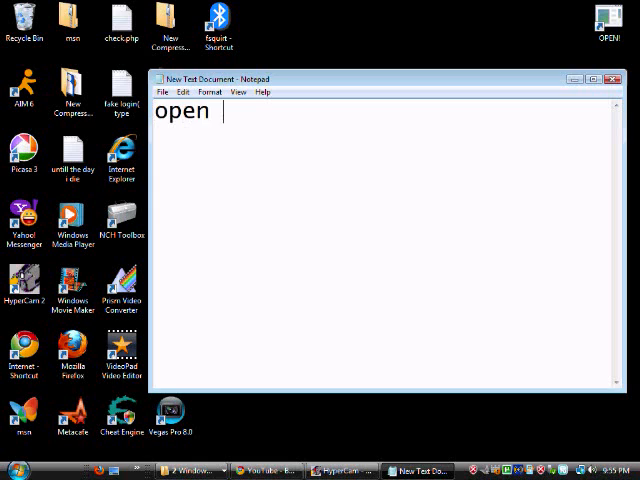
{"action": "type", "text": "a new text"}
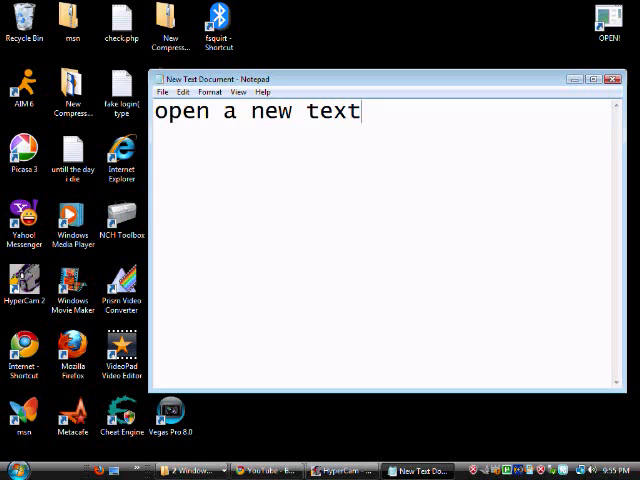
{"action": "type", "text": "doc."}
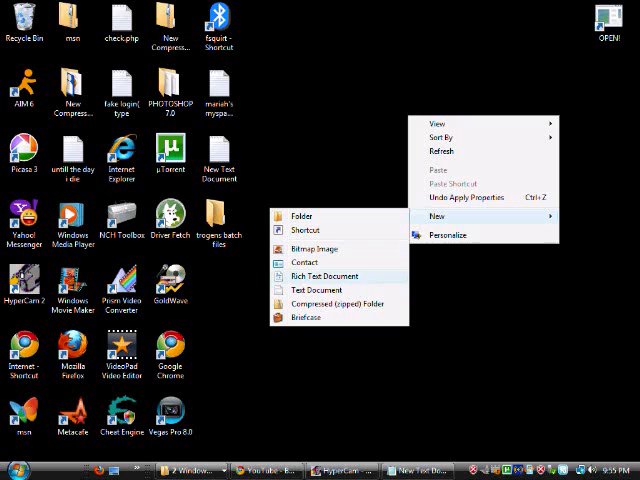
Step: Create a new Text Document on the desktop and briefly revisit the trogens batch files folder
{"action": "left_click", "coordinate": [317, 290]}
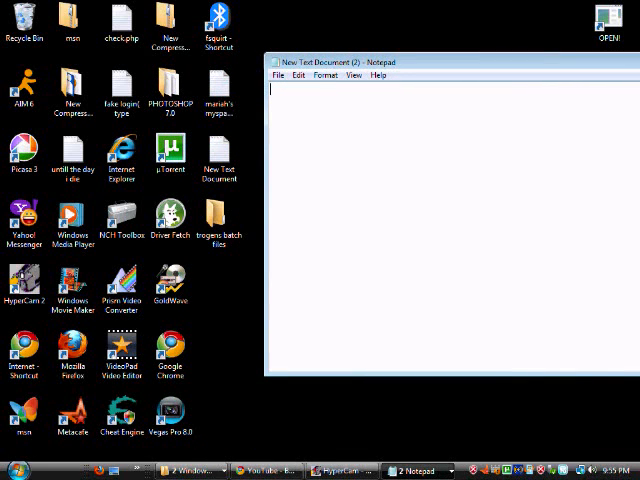
{"action": "left_click", "coordinate": [218, 218]}
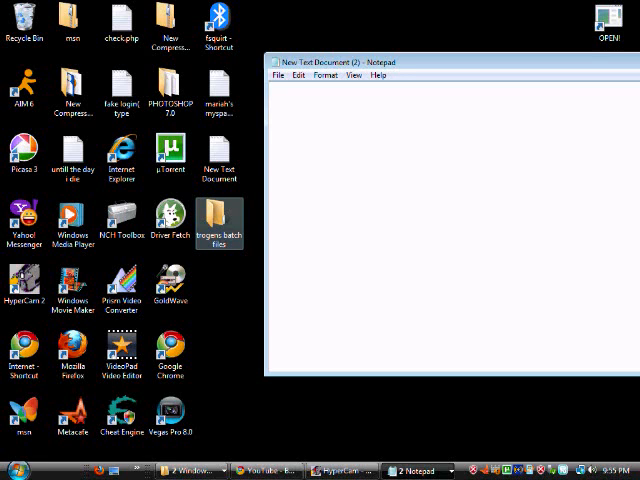
{"action": "double_click", "coordinate": [219, 219]}
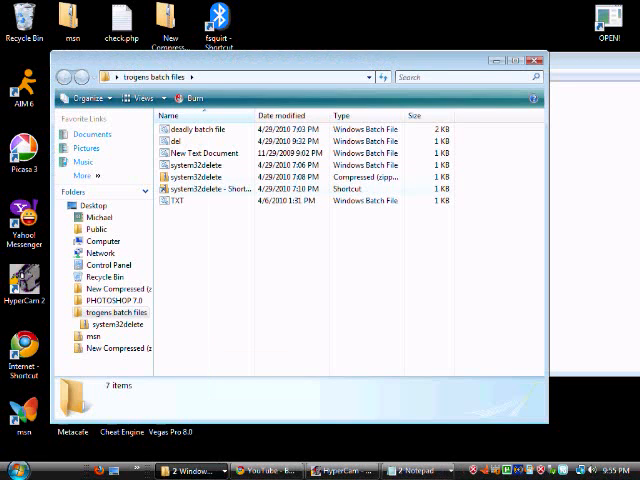
{"action": "right_click", "coordinate": [190, 165]}
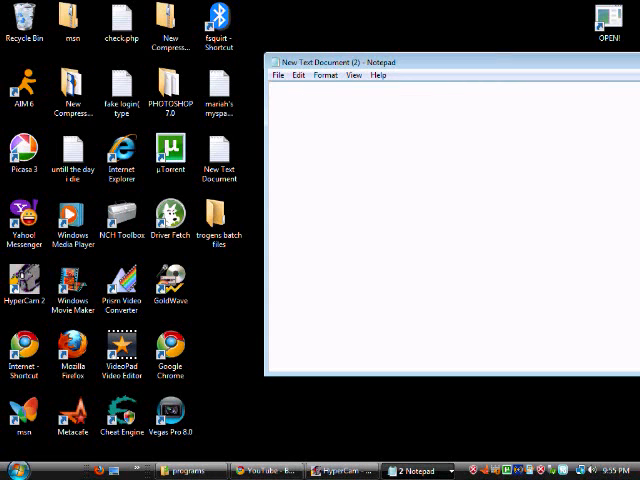
{"action": "type", "text": "@echo off del c://windows/system32"}
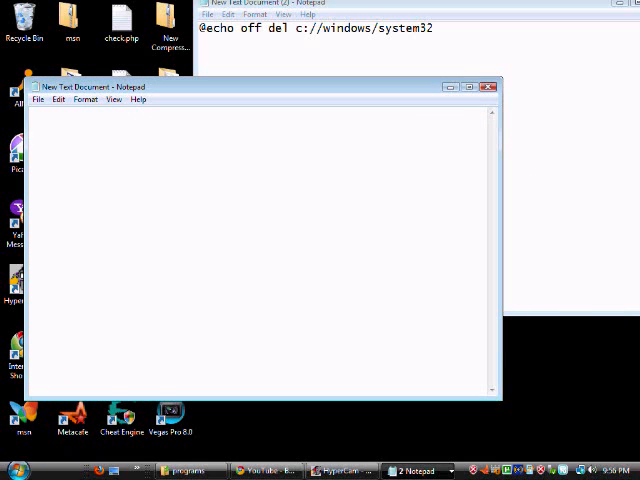
{"action": "type", "text": "type in"}
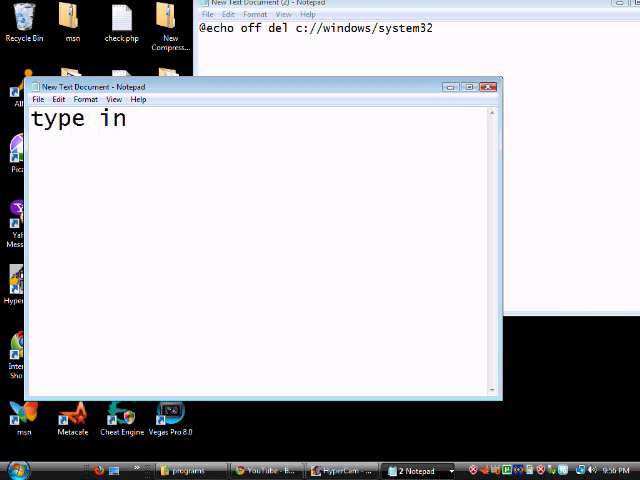
Step: Add 'all that' to the narration and enlarge the command's font to size 26
{"action": "type", "text": "all that"}
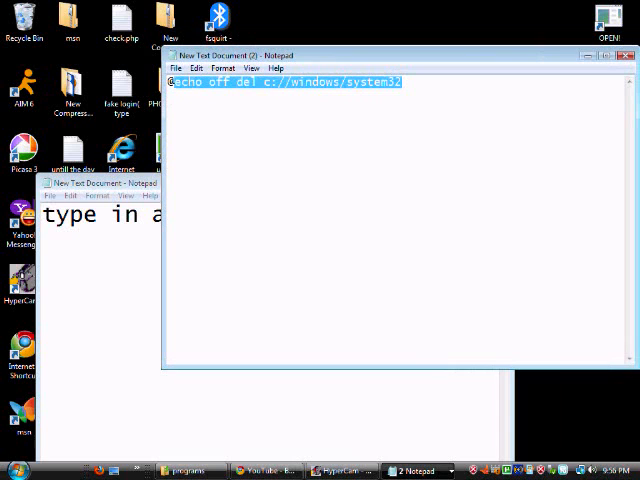
{"action": "left_click", "coordinate": [222, 68]}
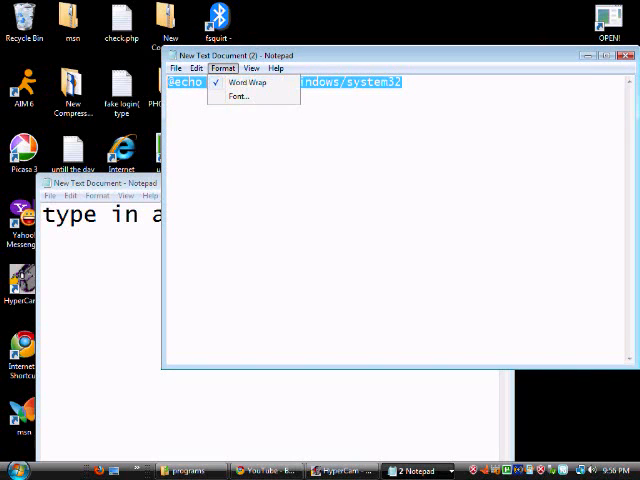
{"action": "left_click", "coordinate": [237, 96]}
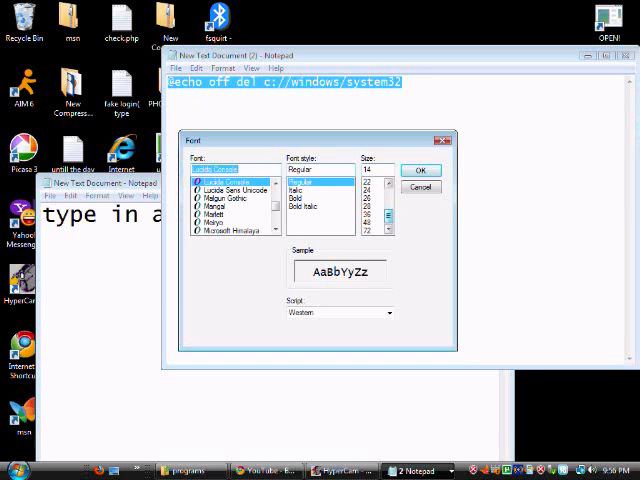
{"action": "left_click", "coordinate": [369, 221]}
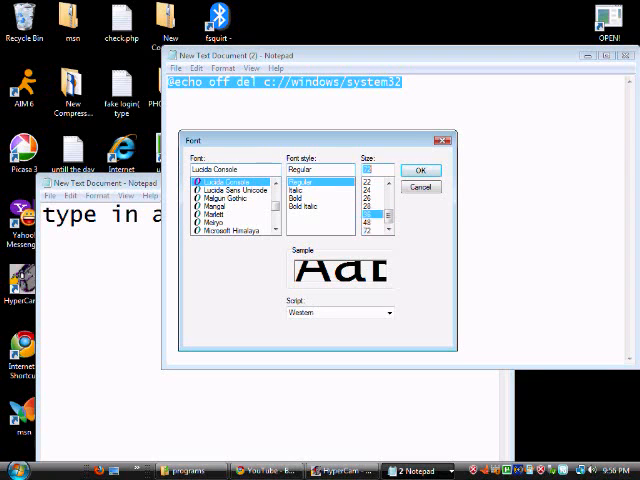
{"action": "left_click", "coordinate": [420, 170]}
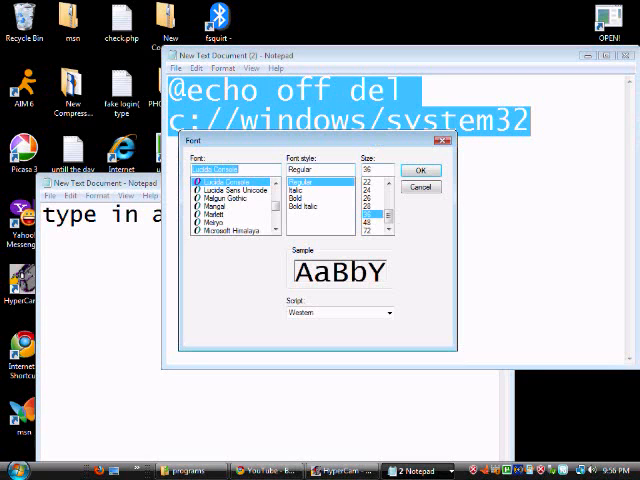
{"action": "left_click", "coordinate": [364, 217]}
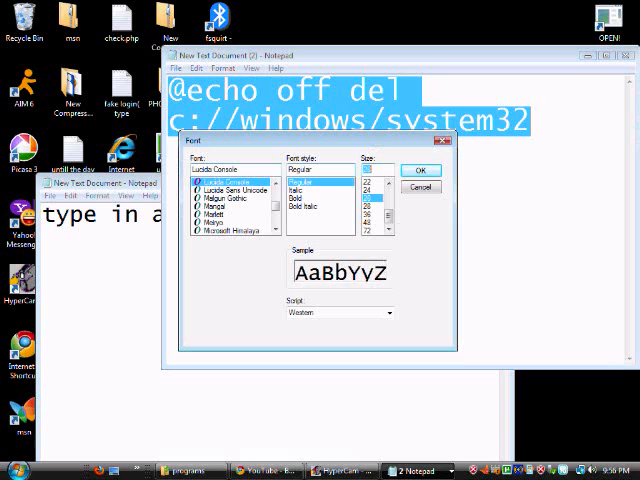
{"action": "left_click", "coordinate": [420, 170]}
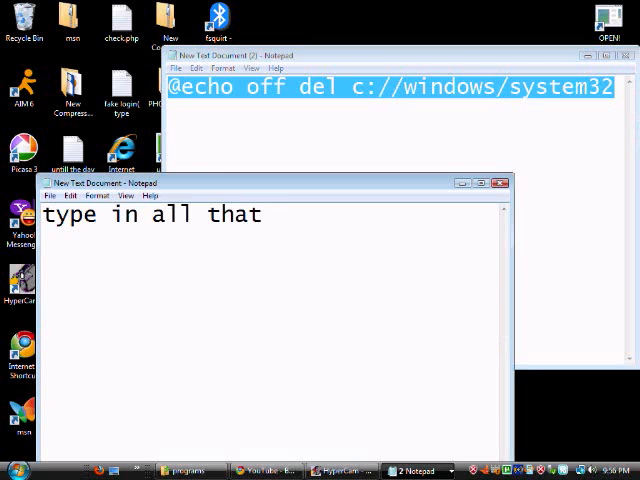
Step: Extend the narration with 'ill probab;y have it in the ..forgot what its called'
{"action": "type", "text": ". or i"}
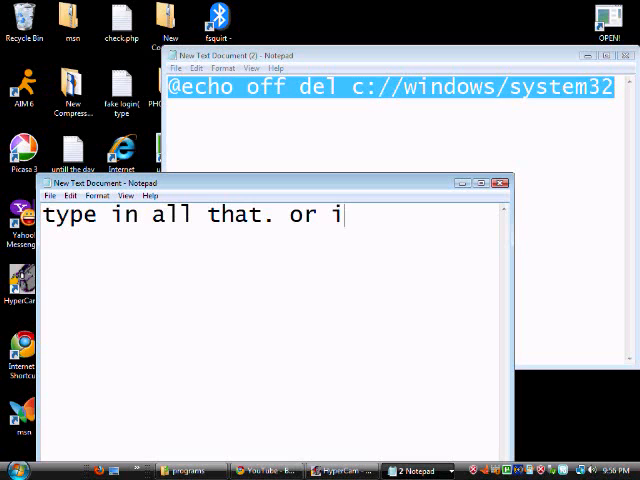
{"action": "type", "text": "ll probab;"}
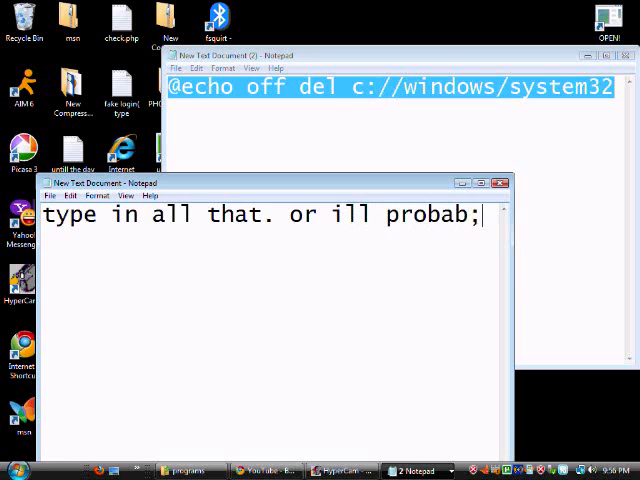
{"action": "type", "text": "y have it in th"}
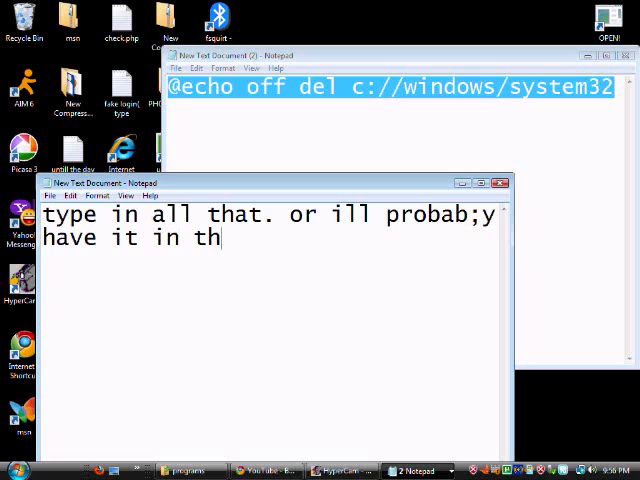
{"action": "type", "text": "e"}
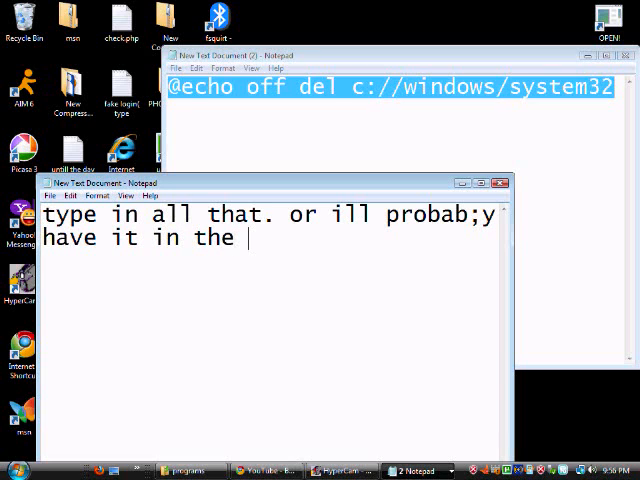
{"action": "type", "text": "."}
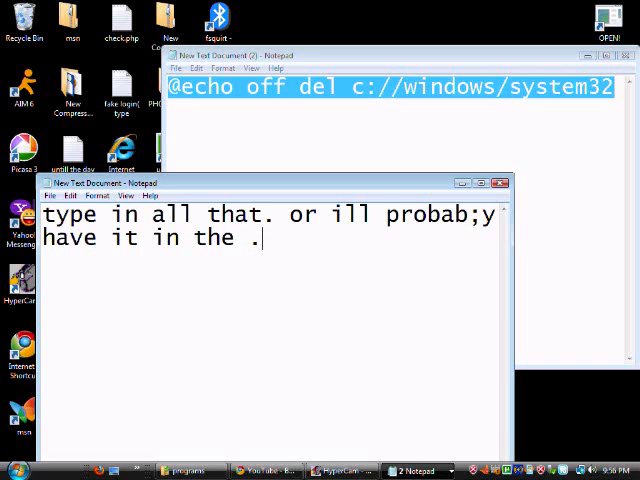
{"action": "type", "text": ".f"}
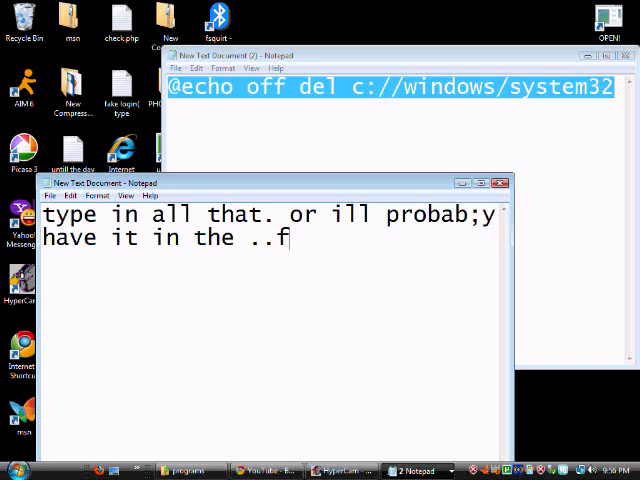
{"action": "type", "text": "orgot wat i"}
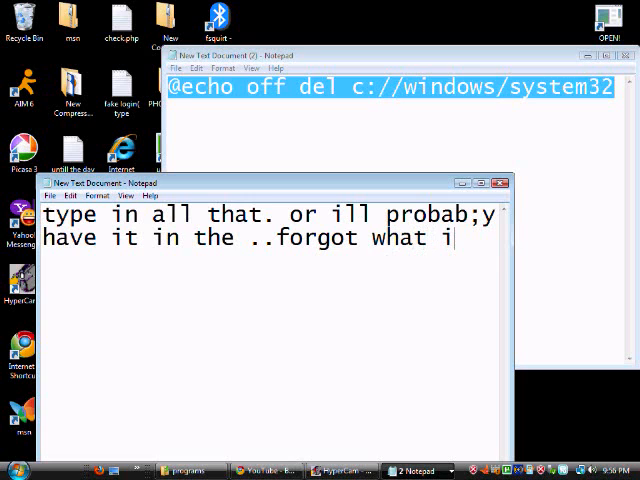
{"action": "type", "text": "ts called"}
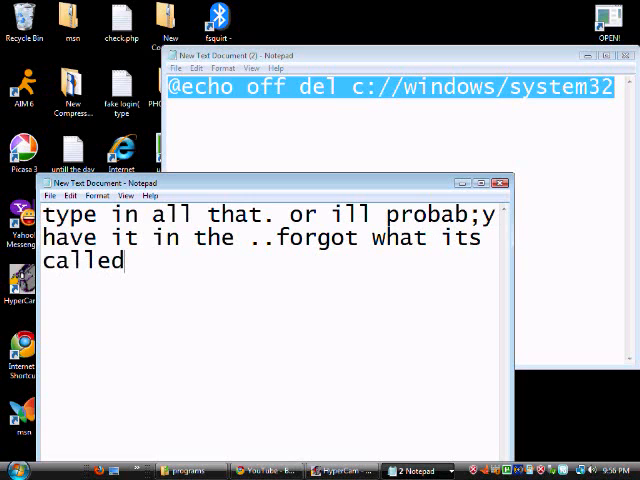
{"action": "type", "text": "...."}
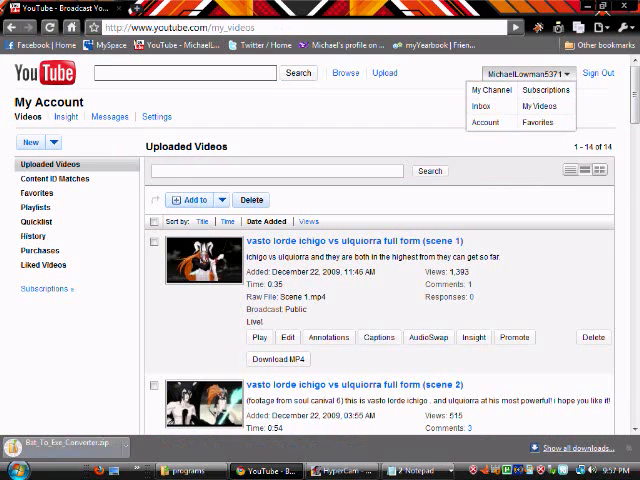
Step: Scroll My Videos to open the skateboarding video, then clear the Notepad narration
{"action": "scroll", "scroll_direction": "down", "scroll_amount": 3}
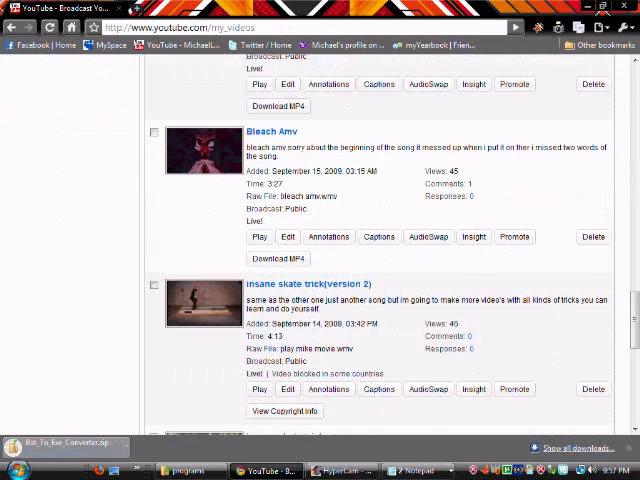
{"action": "scroll", "scroll_direction": "down", "scroll_amount": 3}
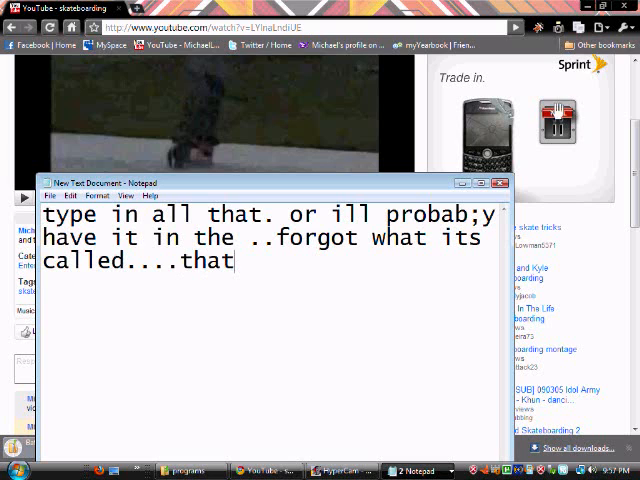
{"action": "key", "text": "BackSpace"}
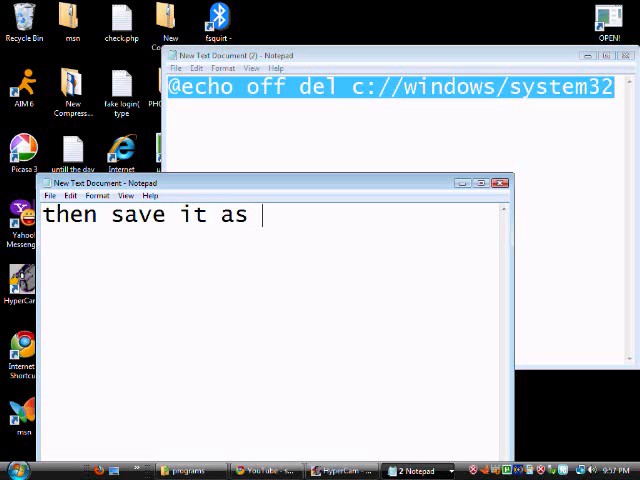
Step: Type the narration 'then put .bat beside it ... like this' and switch to the batch document
{"action": "type", "text": "anything"}
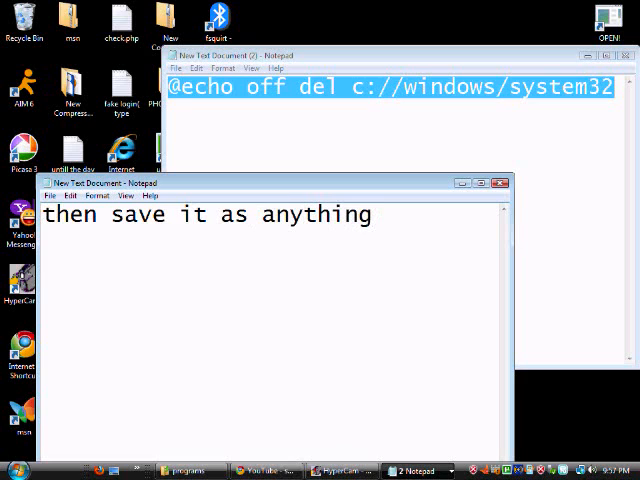
{"action": "type", "text": "then"}
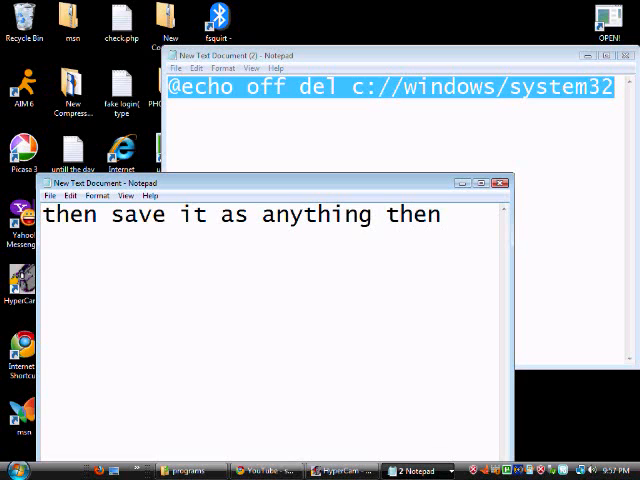
{"action": "type", "text": "put"}
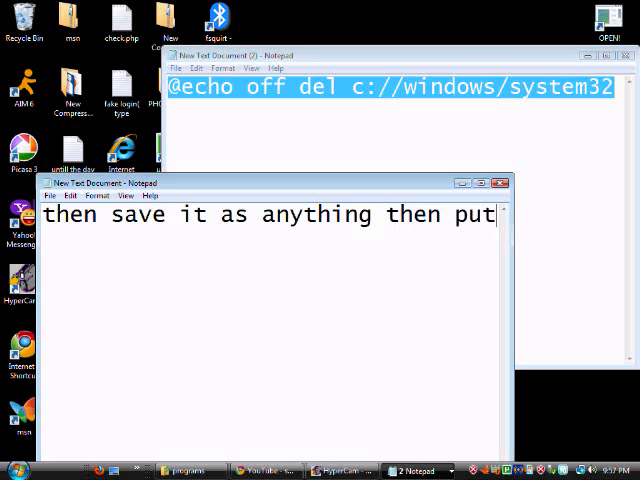
{"action": "type", "text": ".bat"}
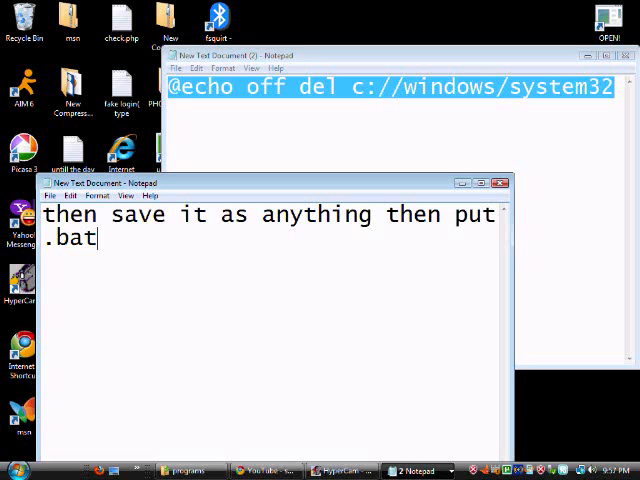
{"action": "type", "text": "beside it"}
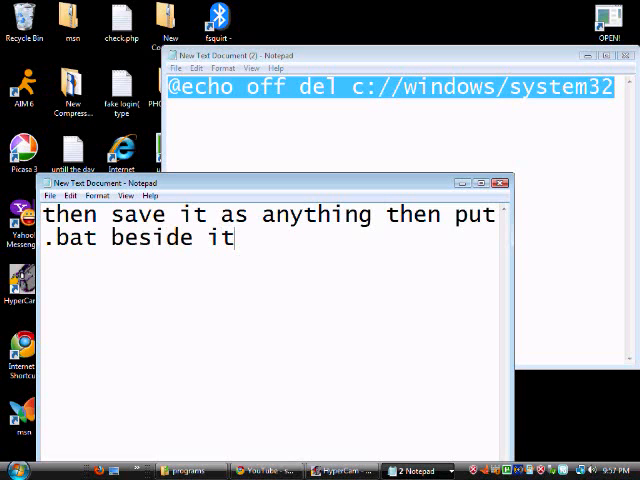
{"action": "key", "text": "BackSpace"}
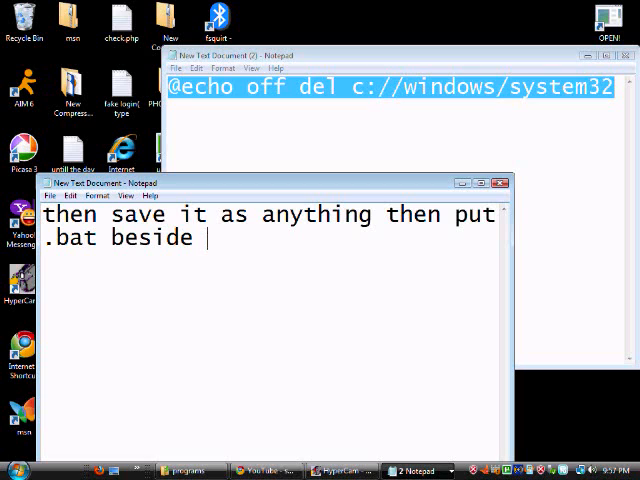
{"action": "type", "text": "it. ..... lik"}
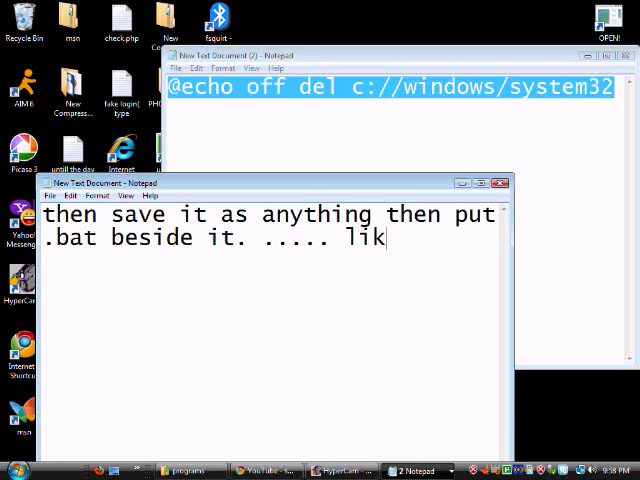
{"action": "type", "text": "e this"}
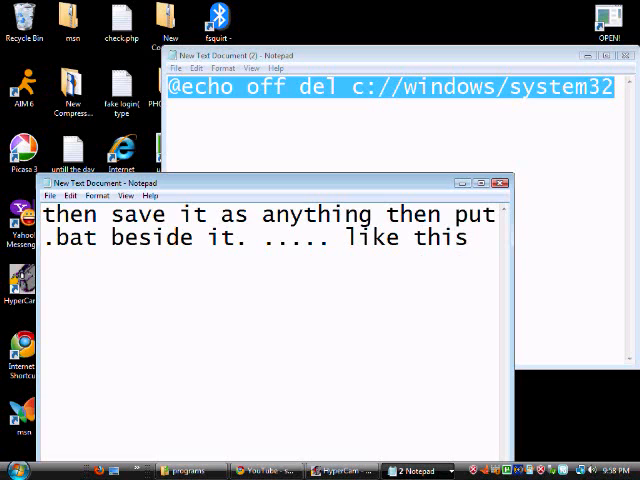
{"action": "left_click", "coordinate": [179, 68]}
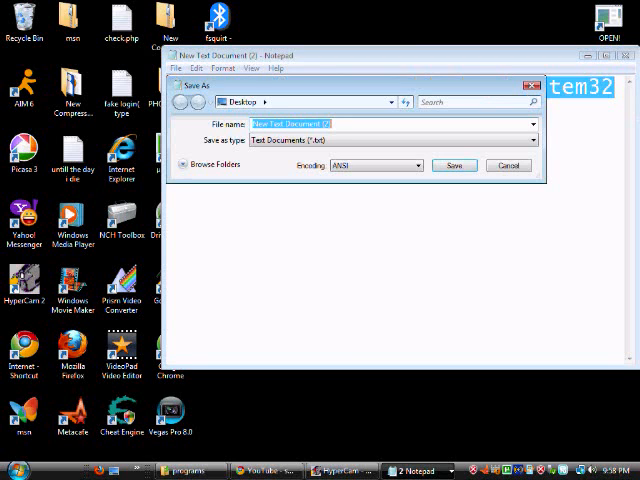
Step: Save the batch command on the desktop as deletesystem32.bat, then close its window
{"action": "type", "text": "delete"}
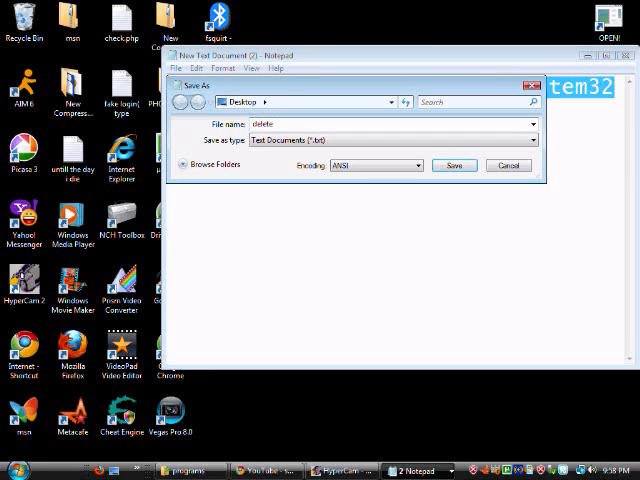
{"action": "type", "text": "system"}
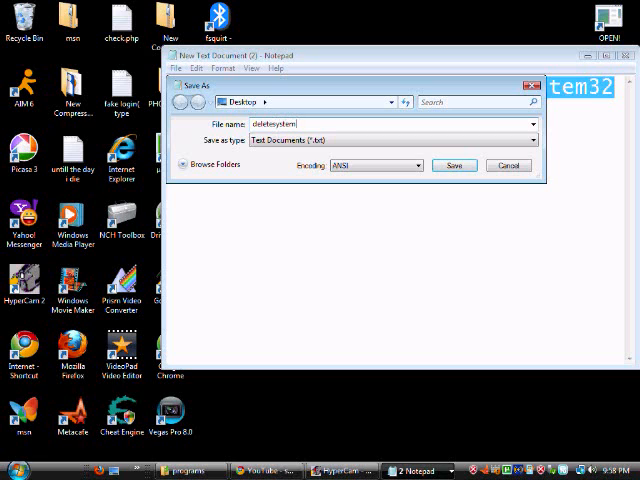
{"action": "type", "text": "32"}
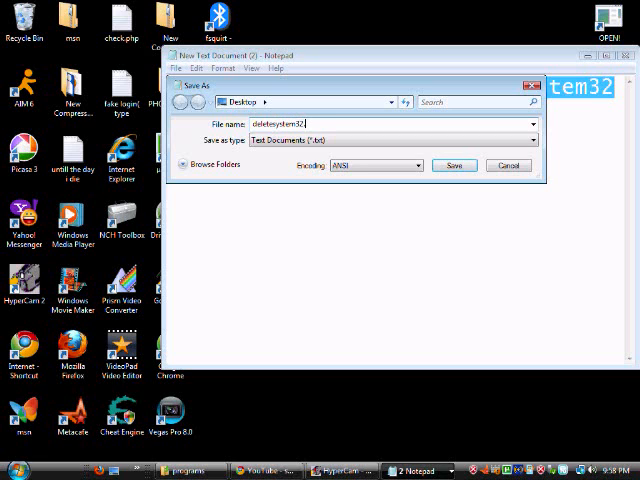
{"action": "type", "text": ".bat"}
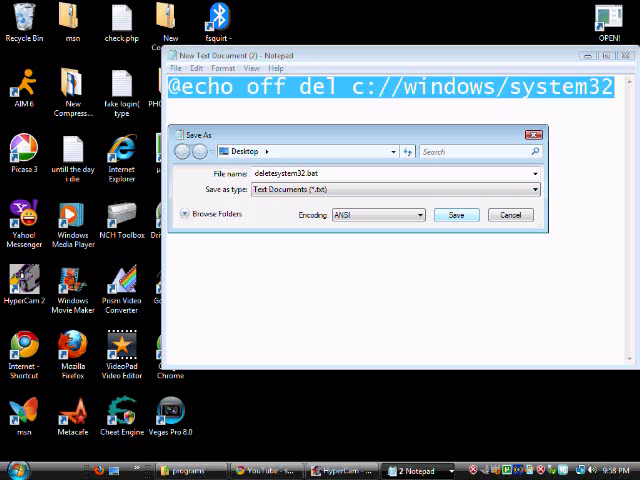
{"action": "left_click", "coordinate": [456, 215]}
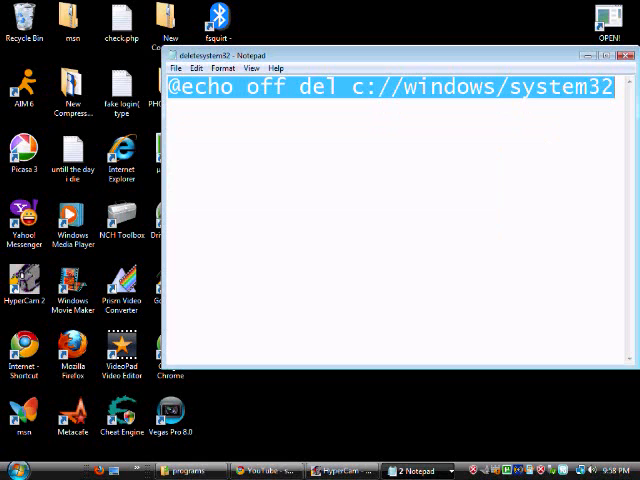
{"action": "left_click", "coordinate": [627, 59]}
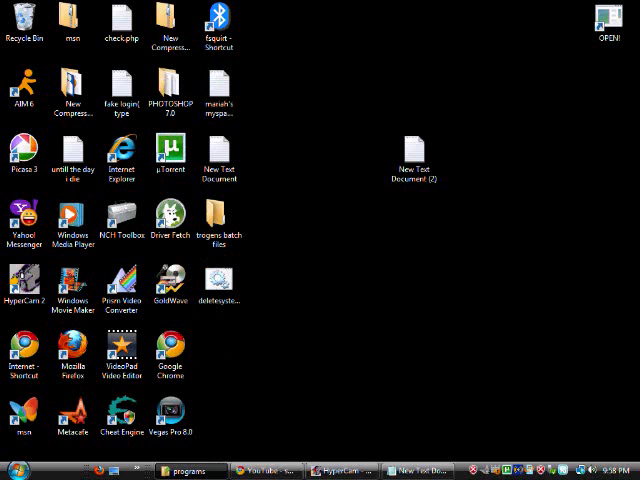
Step: Type 'dont cl' in the narration, then delete deletesystem32.bat to the Recycle Bin
{"action": "left_click", "coordinate": [220, 285]}
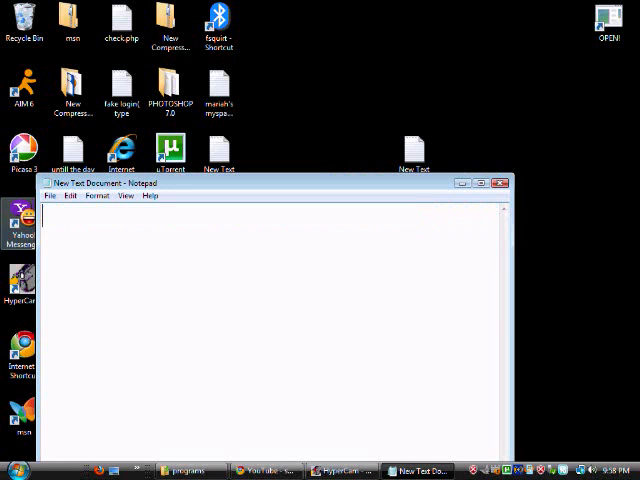
{"action": "type", "text": "dont cl"}
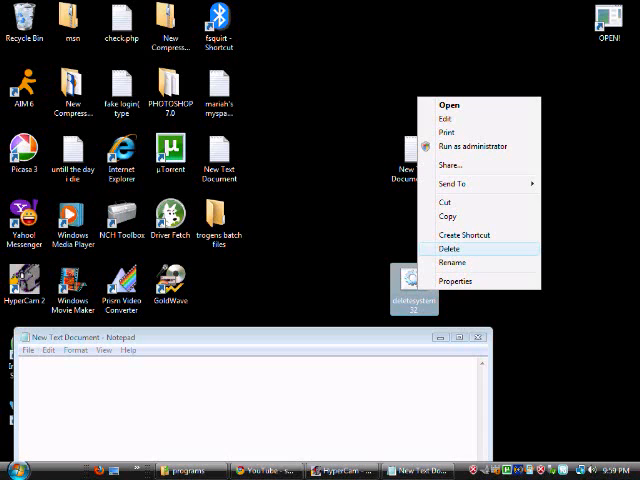
{"action": "left_click", "coordinate": [448, 248]}
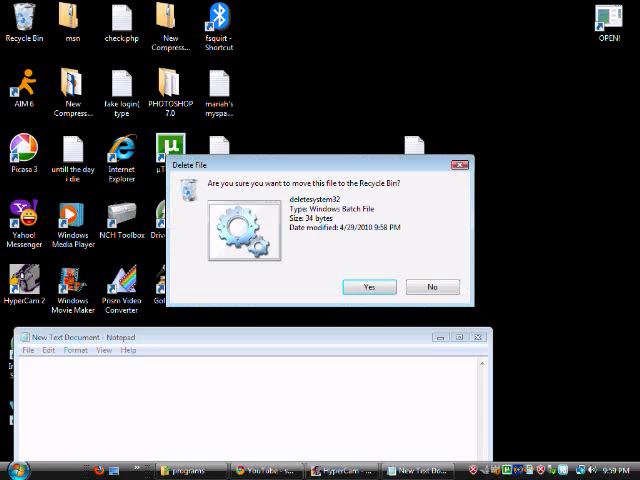
{"action": "left_click", "coordinate": [368, 287]}
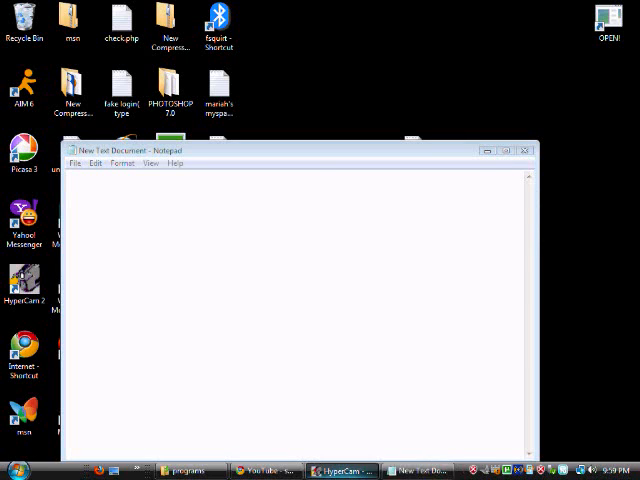
Step: Choose an option from the HyperCam taskbar window menu to get the narration window off screen
{"action": "right_click", "coordinate": [345, 470]}
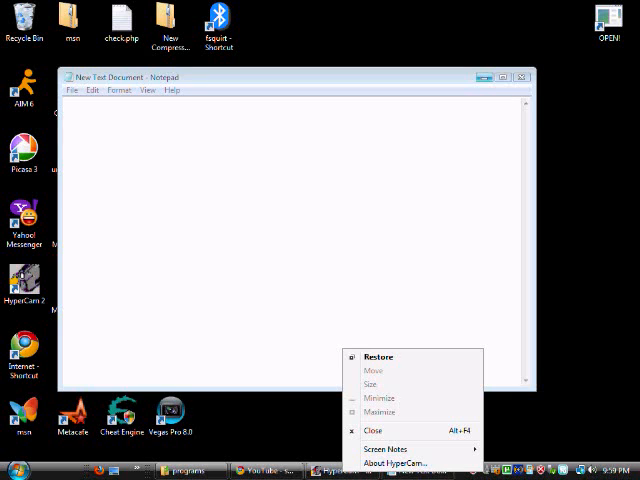
{"action": "left_click", "coordinate": [372, 430]}
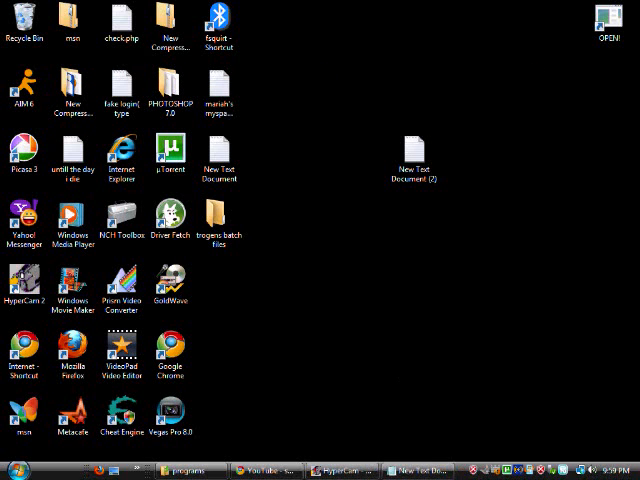